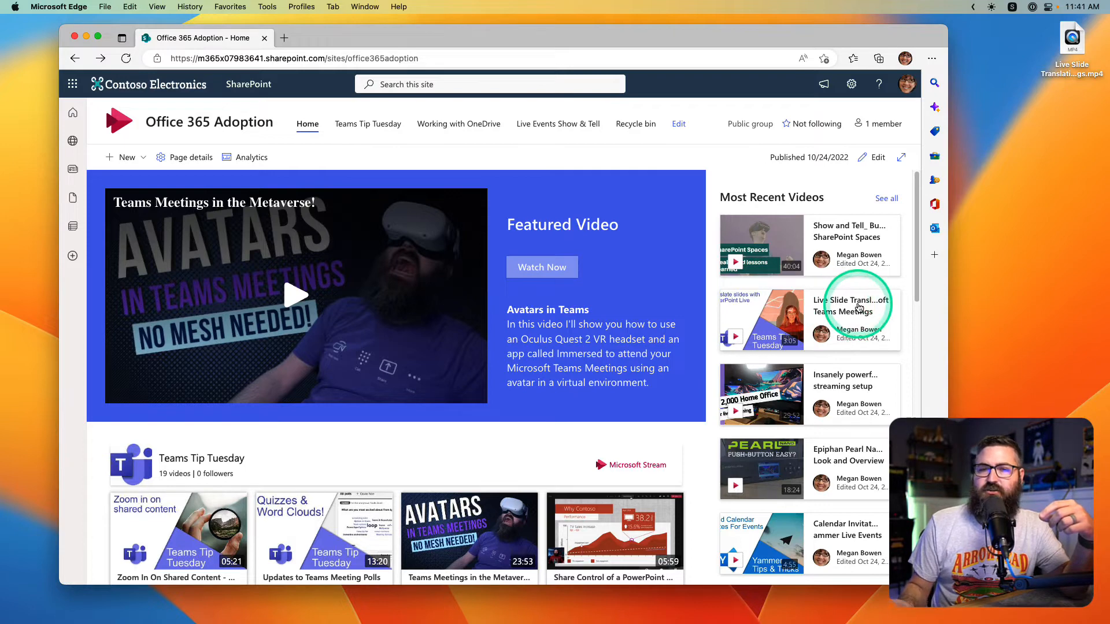
mouse_move(853, 304)
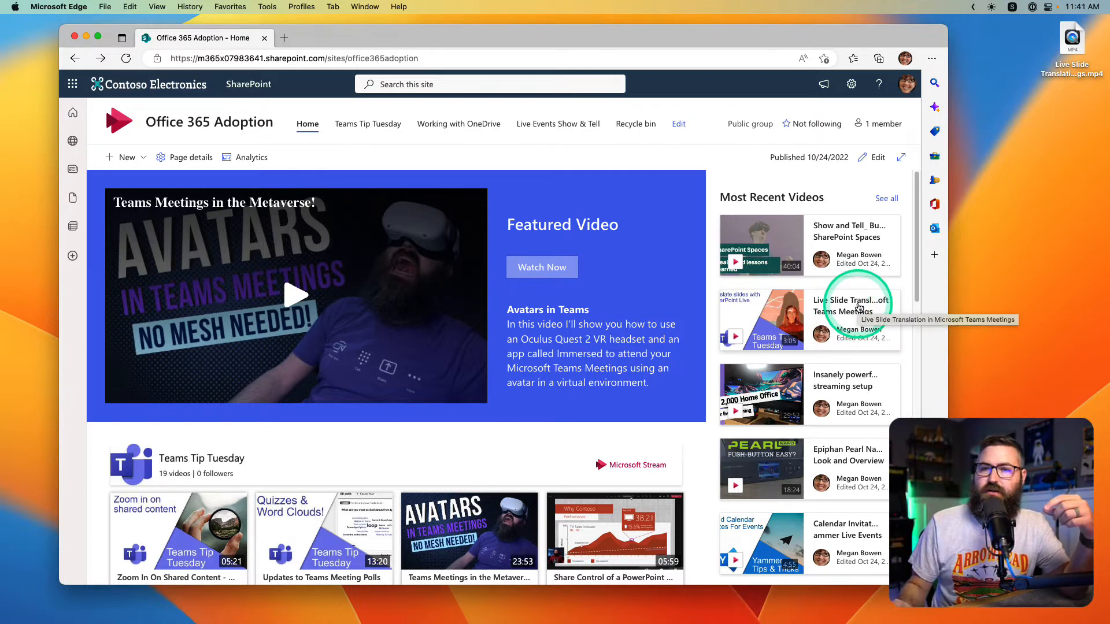
Step: Open the Live Slide Translation video from Most Recent Videos in Stream
left_click(761, 319)
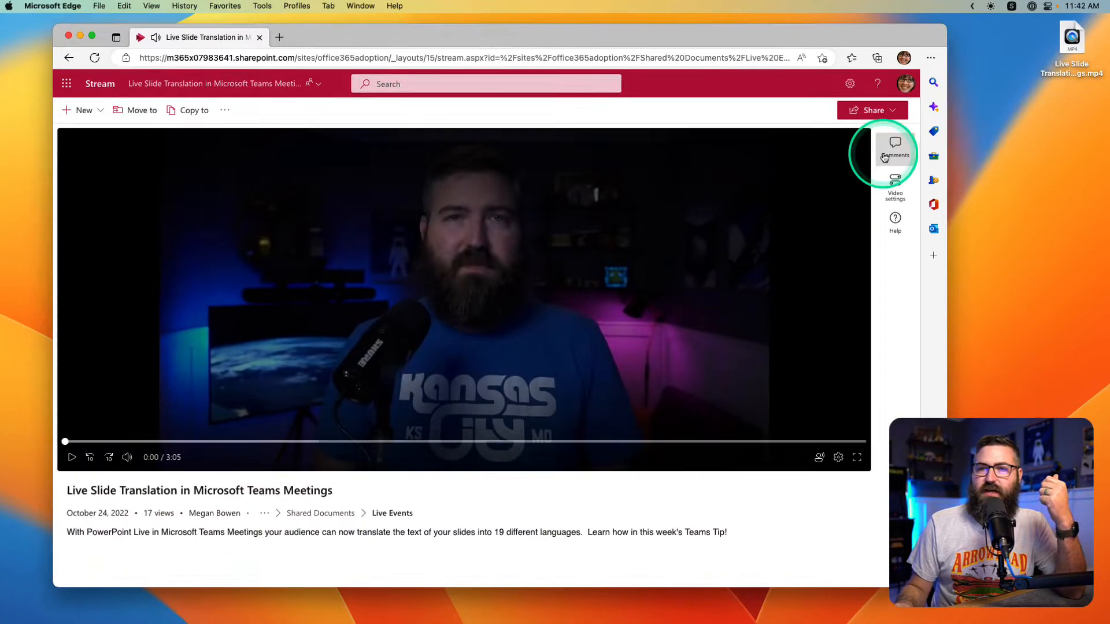
Step: Review the video's comments, then open its Live Events folder from the title dropdown
left_click(895, 142)
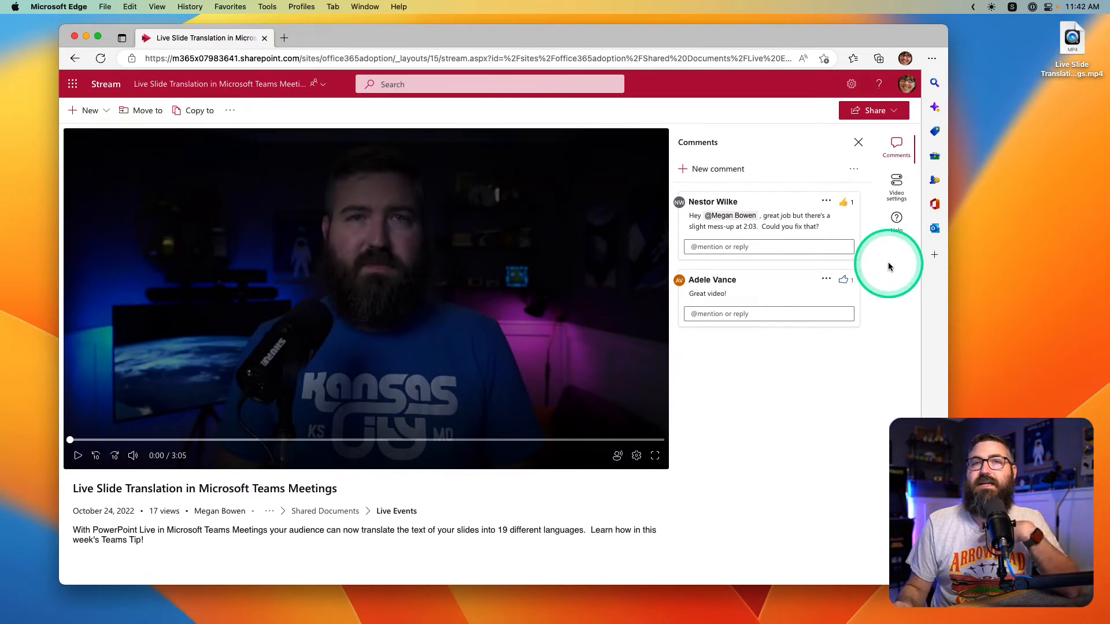
mouse_move(897, 220)
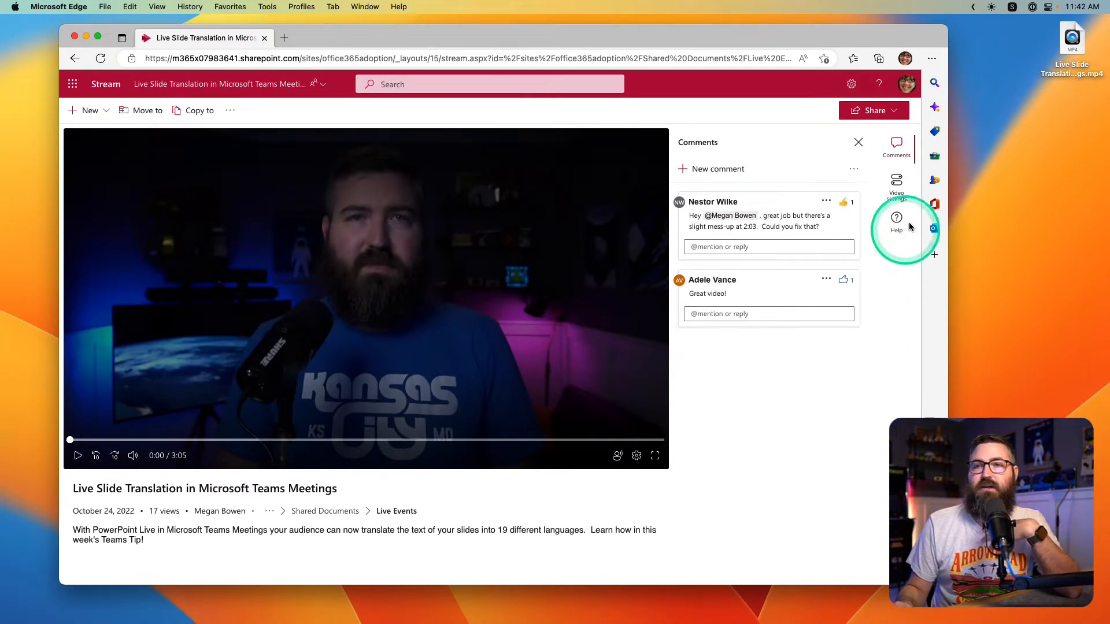
left_click(1061, 136)
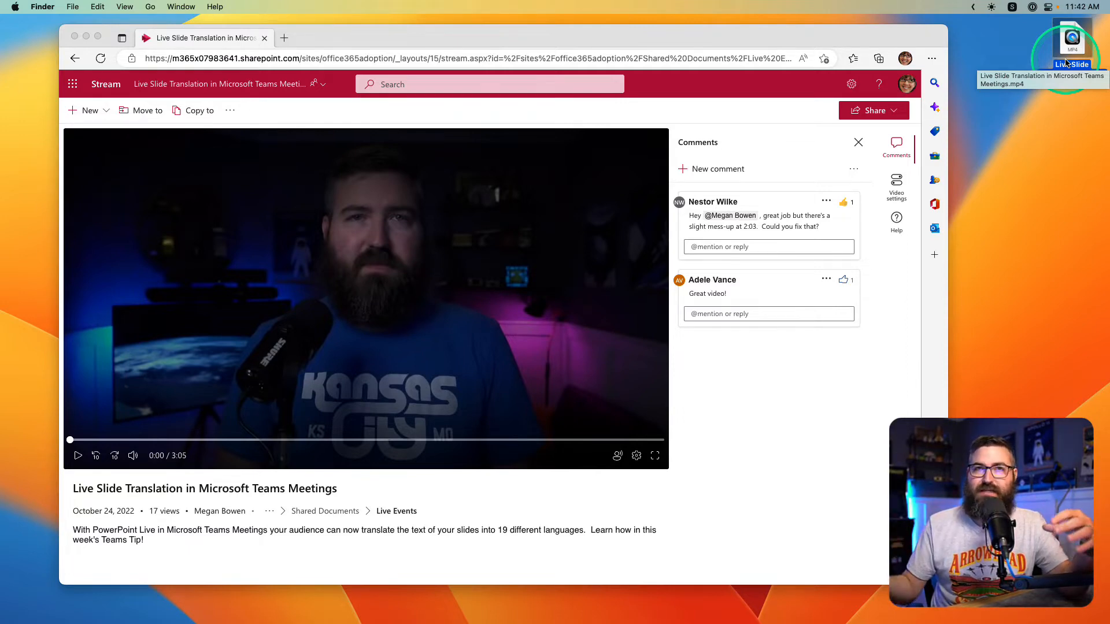
mouse_move(1040, 154)
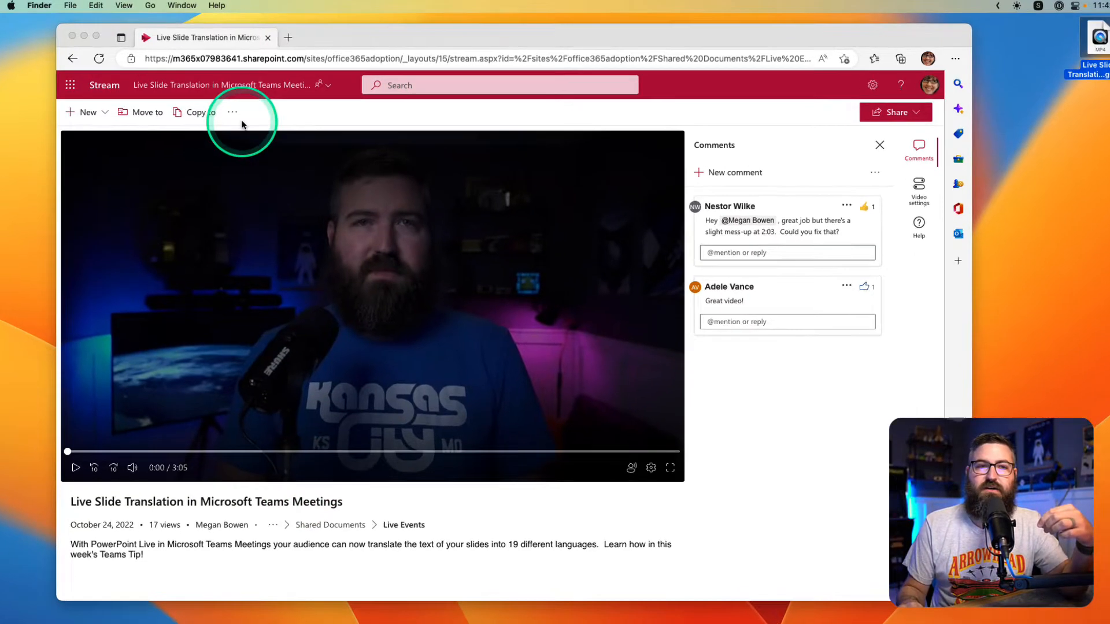
left_click(233, 112)
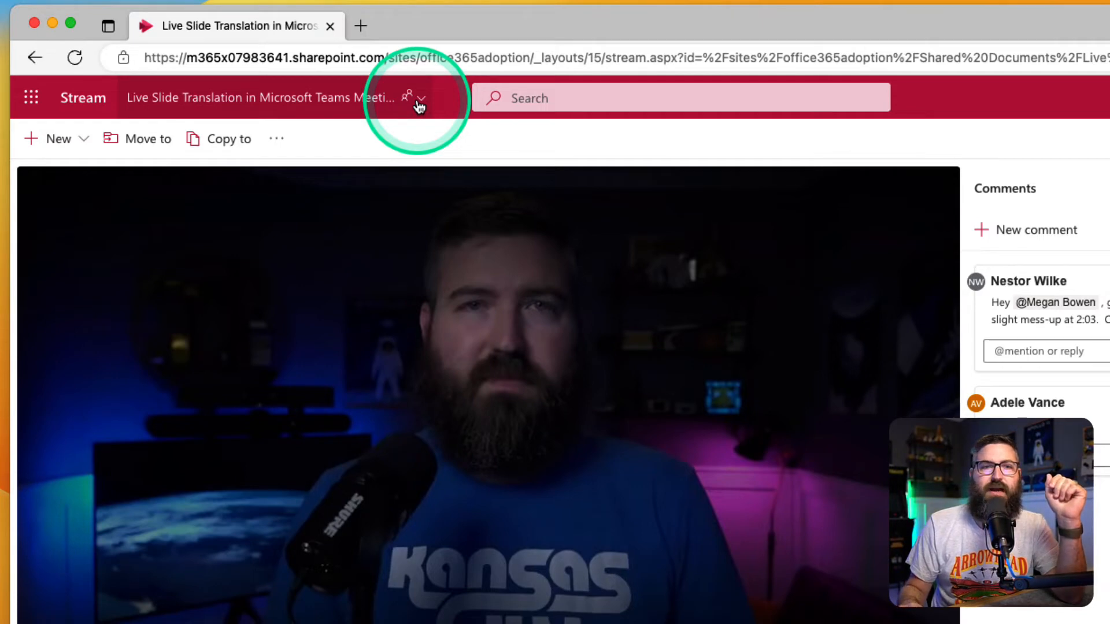
left_click(424, 97)
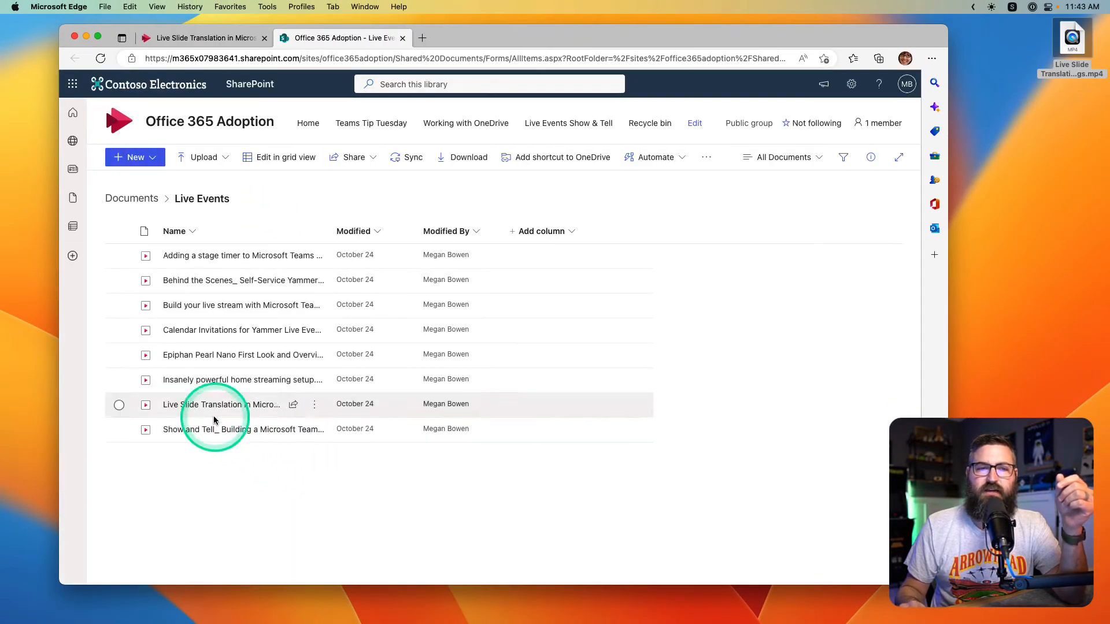
Step: Drop the new mp4 into Live Events and choose Replace for the name conflict
left_click(224, 403)
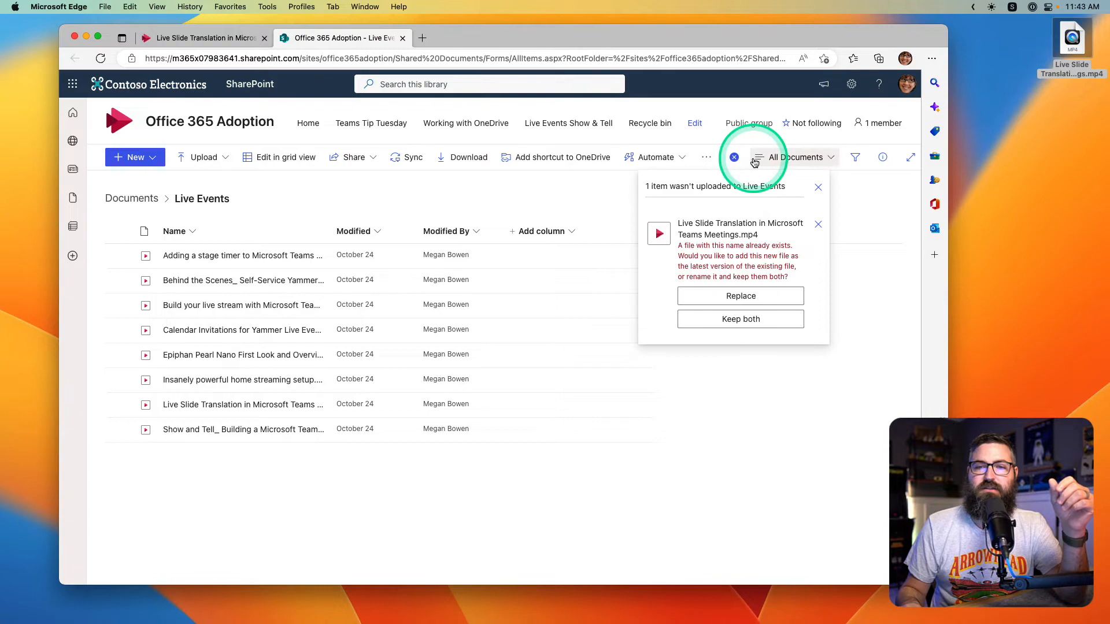
mouse_move(864, 337)
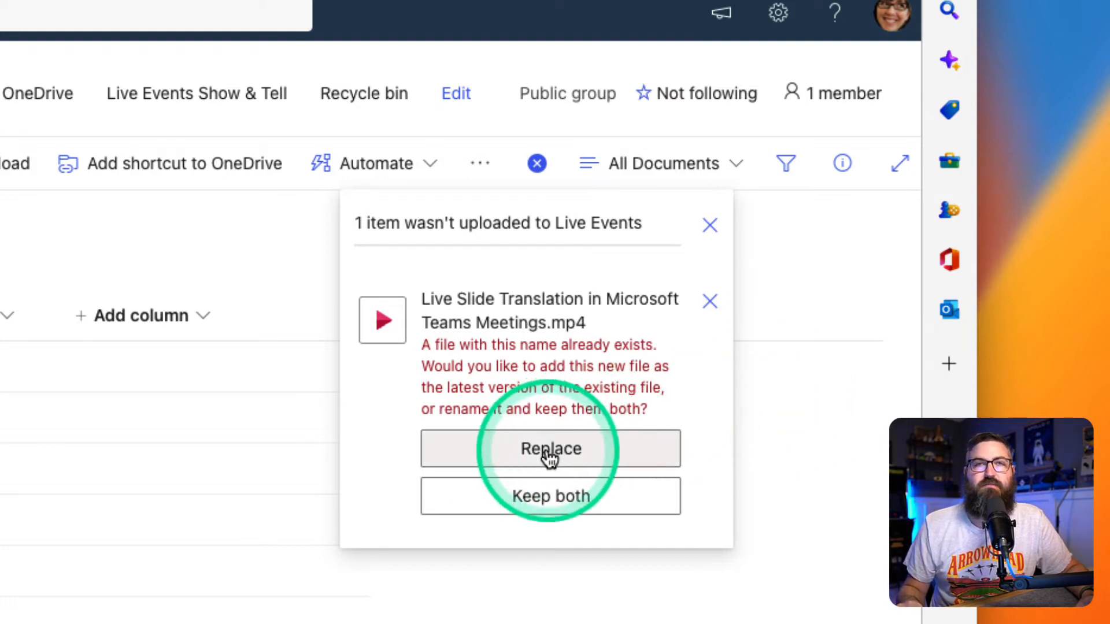
left_click(550, 448)
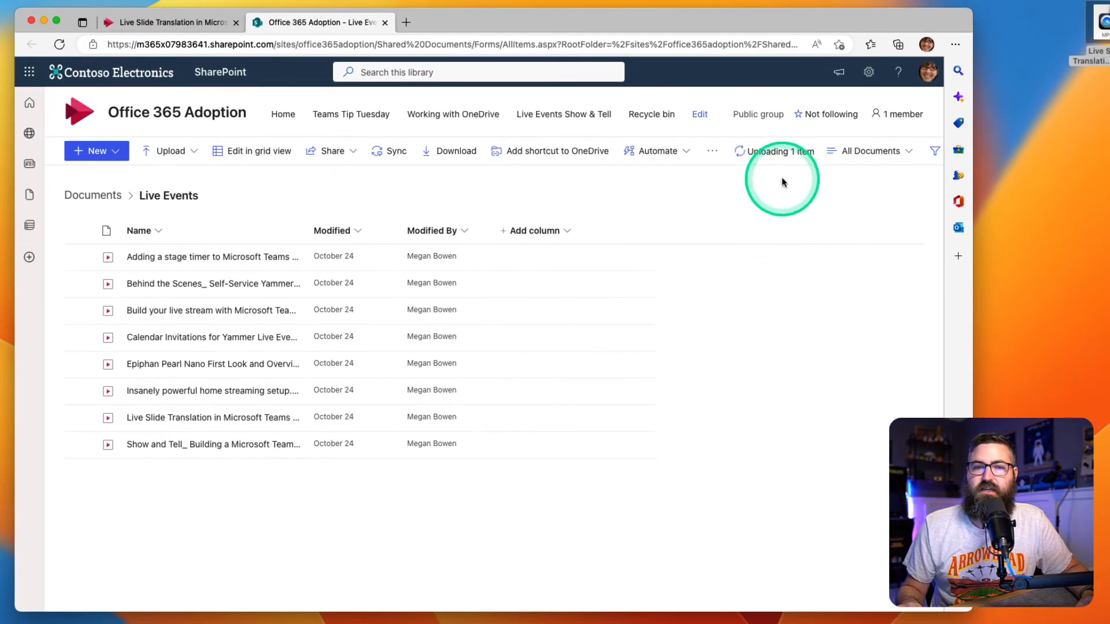
mouse_move(720, 386)
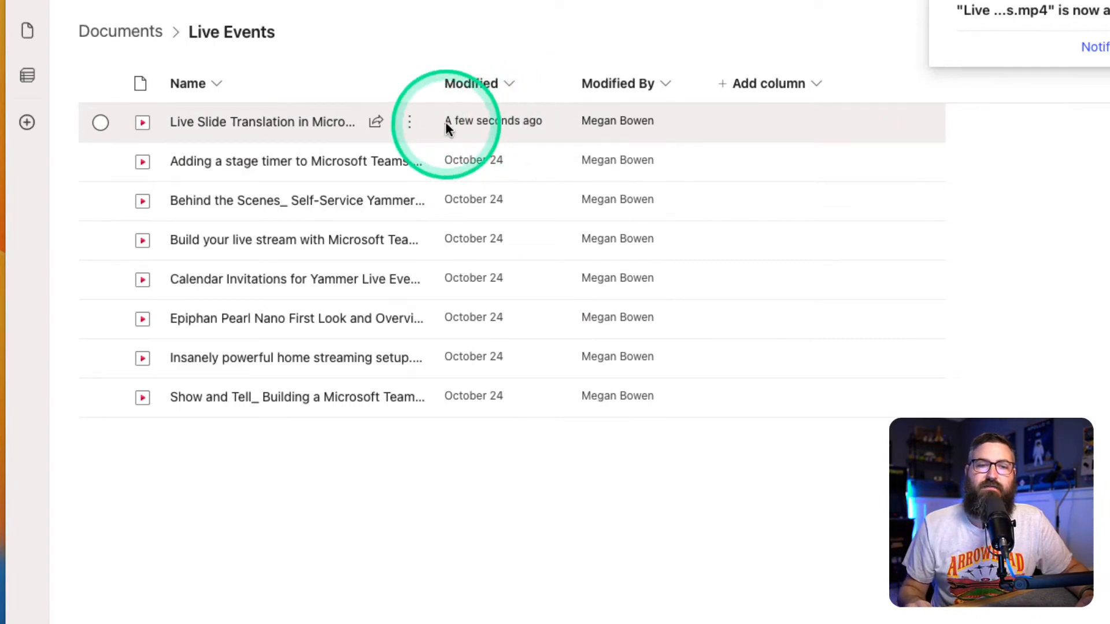
Step: Check the uploaded video's activity card and open its version history from the actions menu
left_click(376, 122)
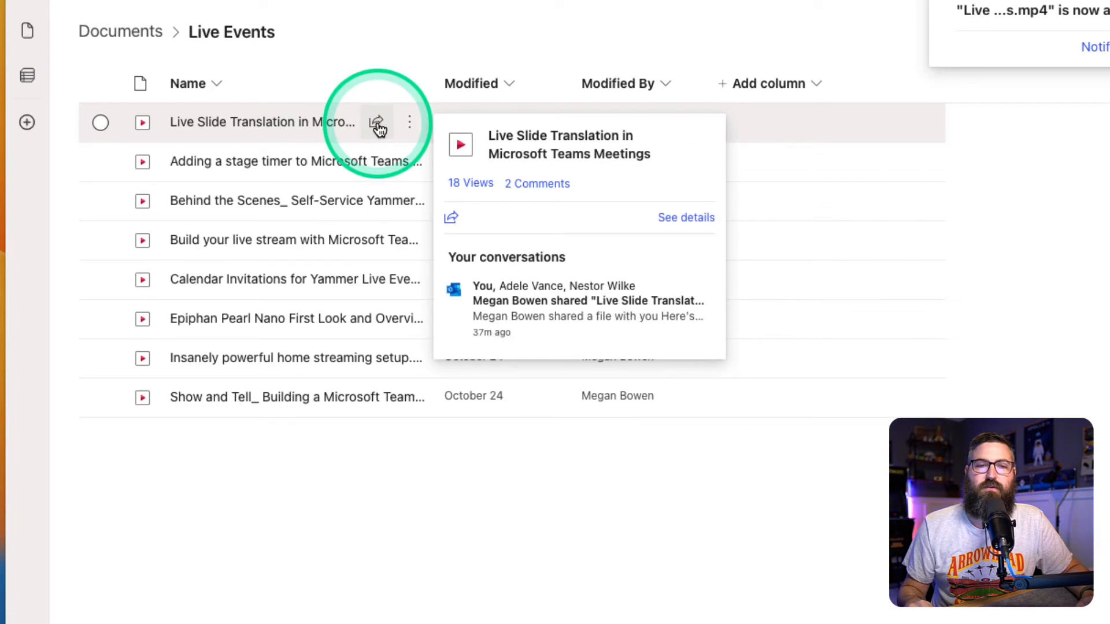
mouse_move(447, 163)
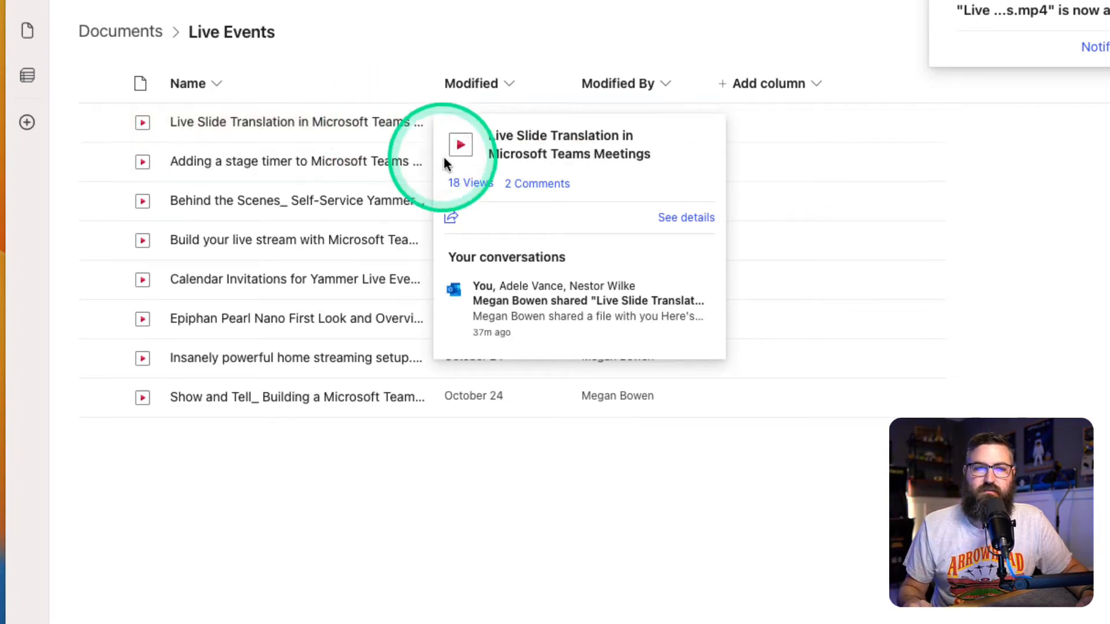
mouse_move(541, 191)
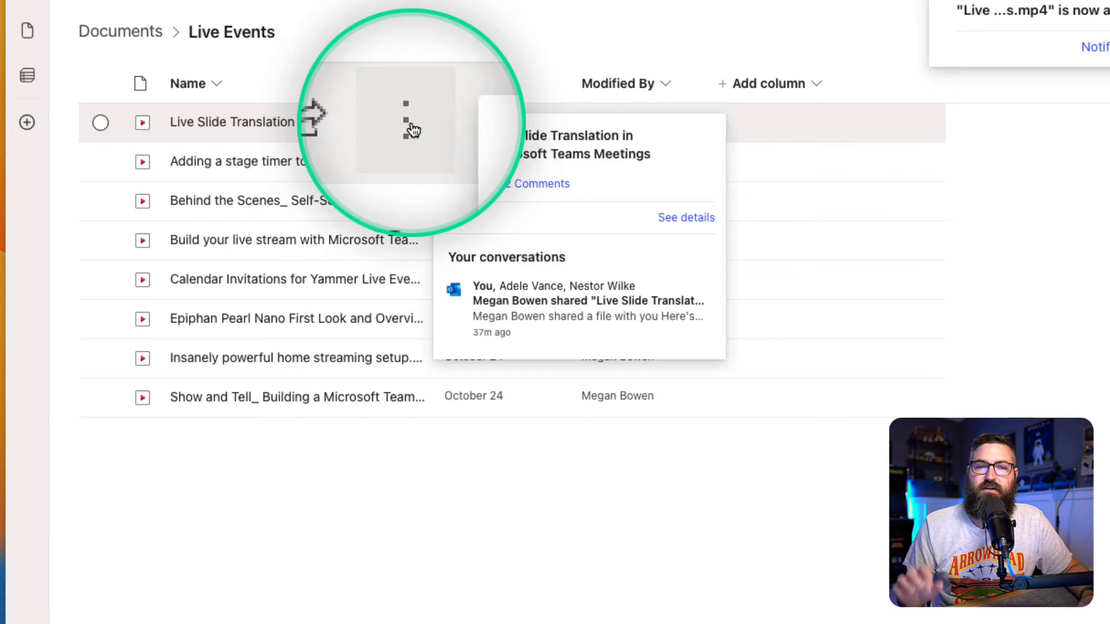
left_click(410, 122)
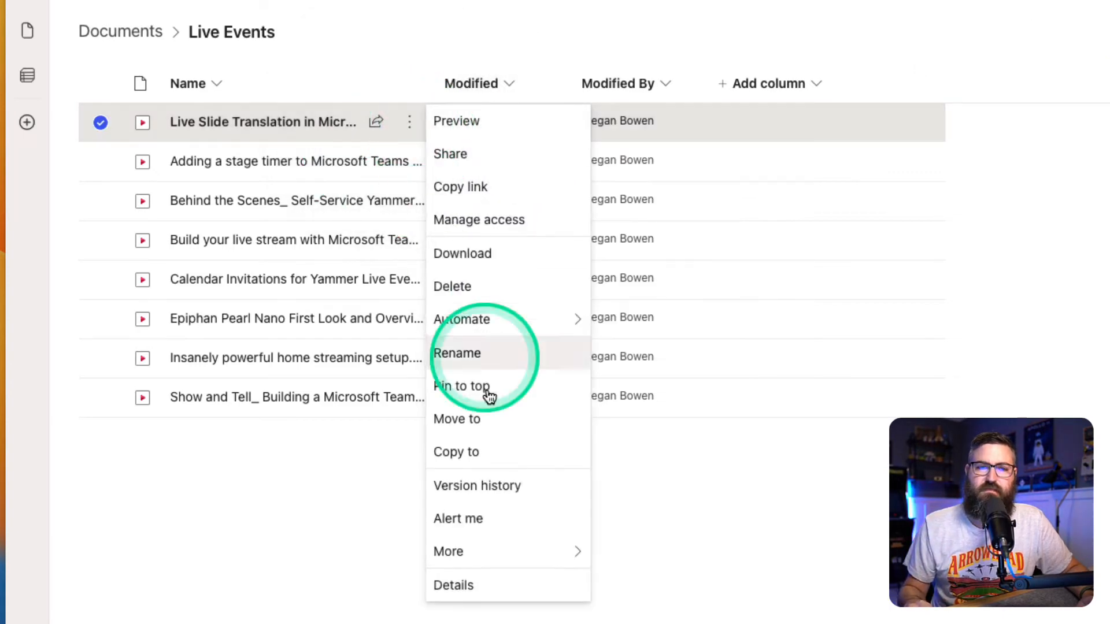
left_click(476, 486)
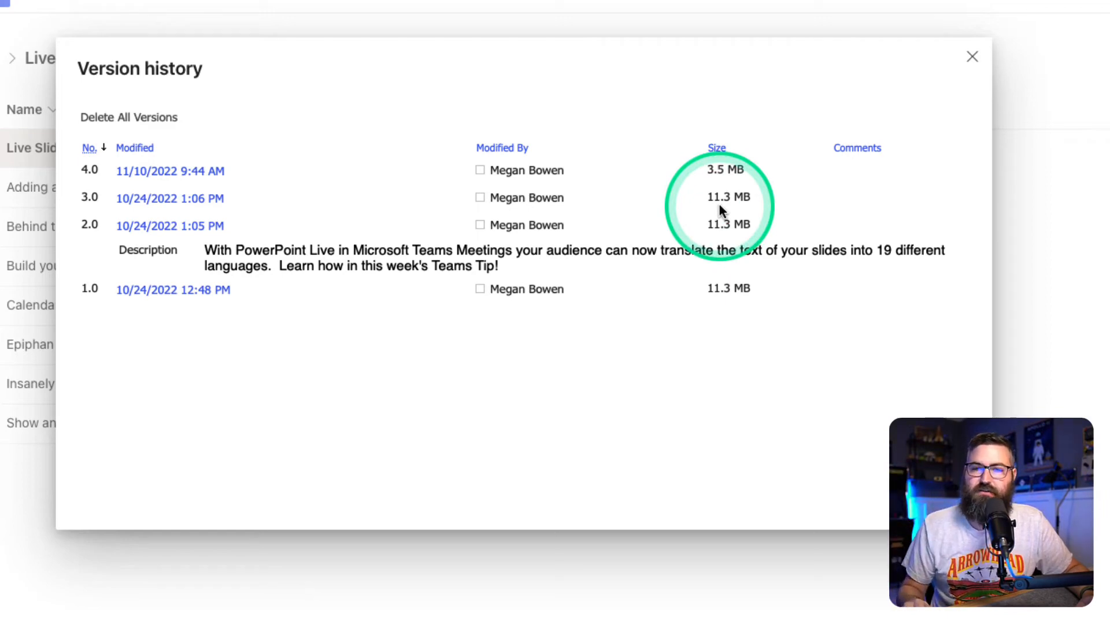
mouse_move(743, 173)
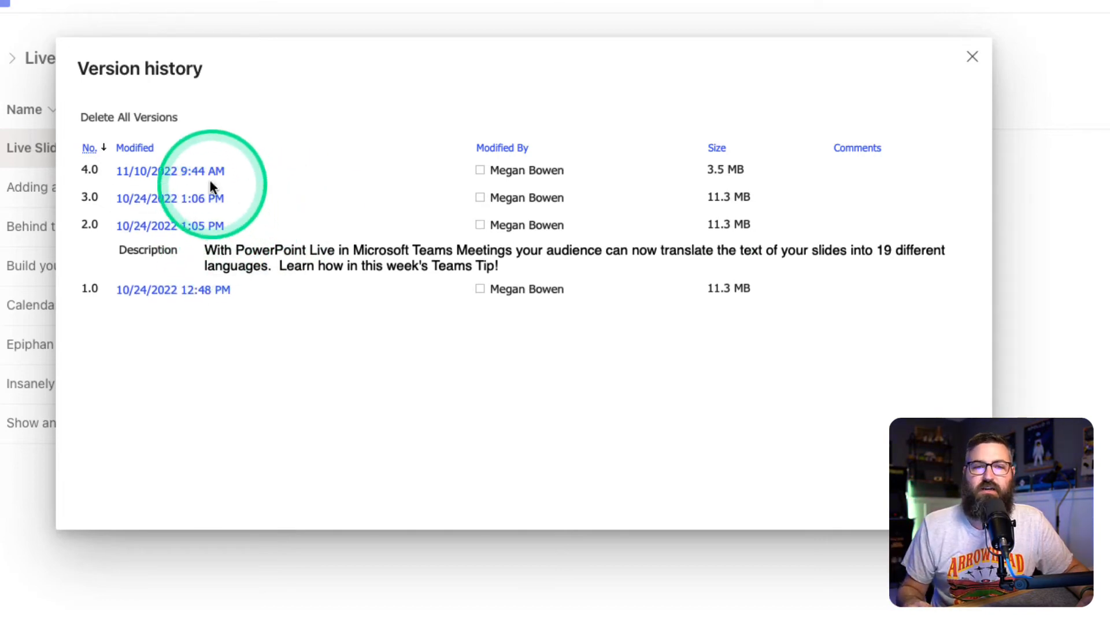
Step: Review version 4.0 (3.5 MB) in the history, then open the video in the file viewer
left_click(170, 171)
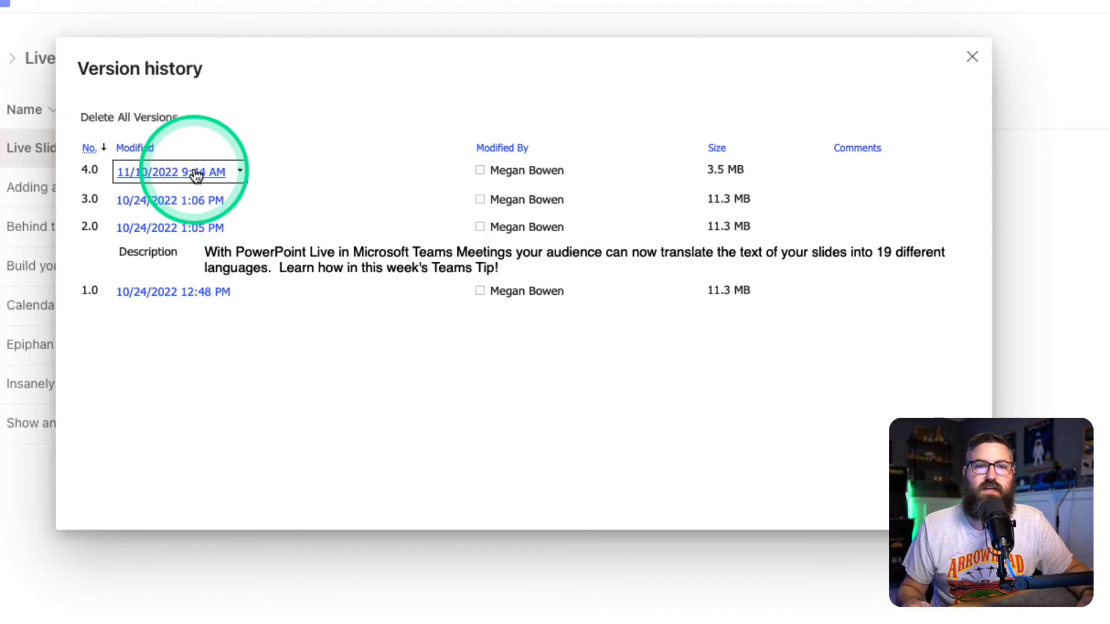
left_click(239, 199)
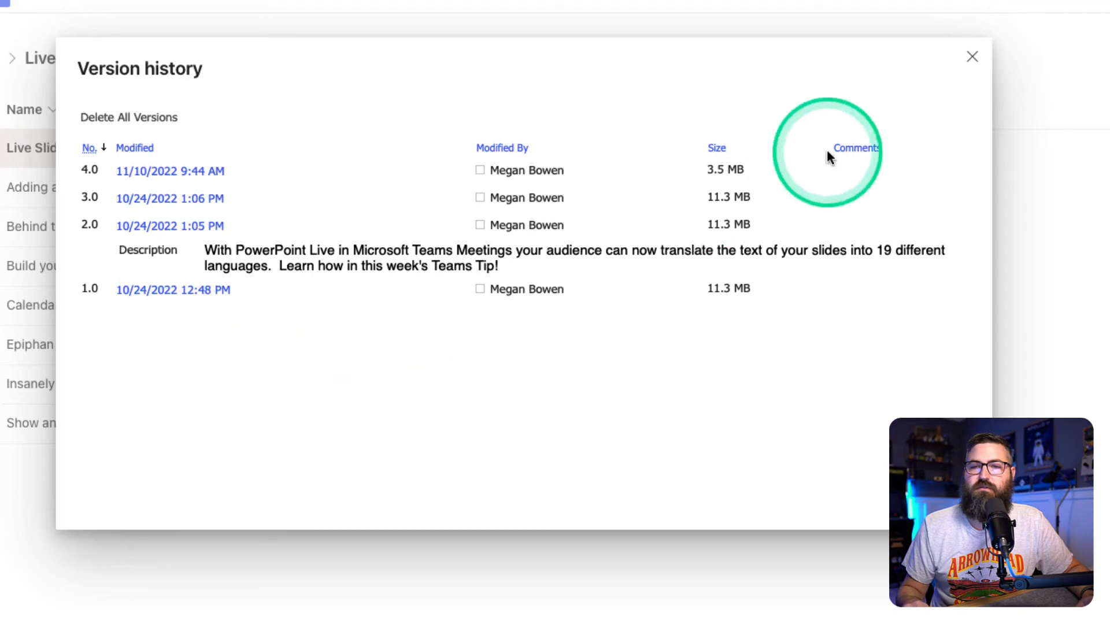
left_click(972, 56)
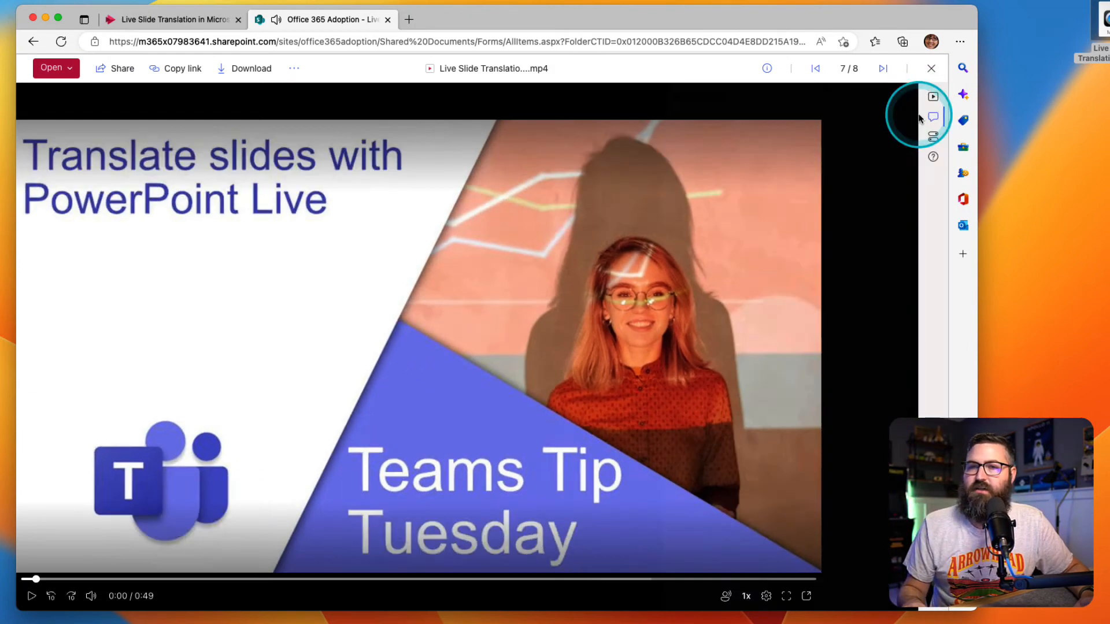
left_click(933, 117)
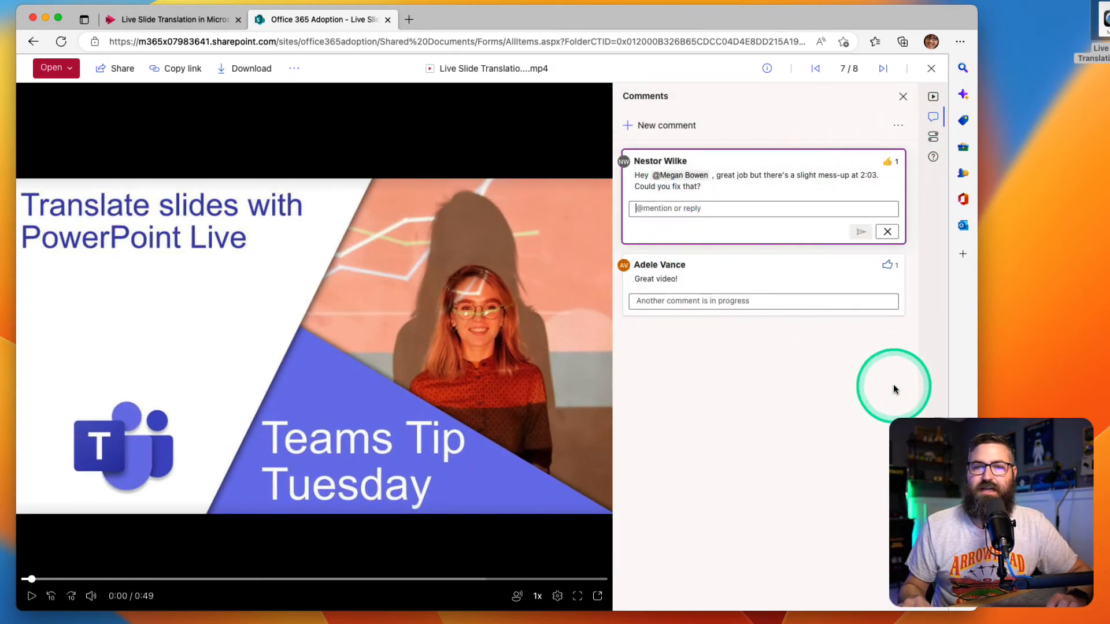
type("@Nestor Wilke hey")
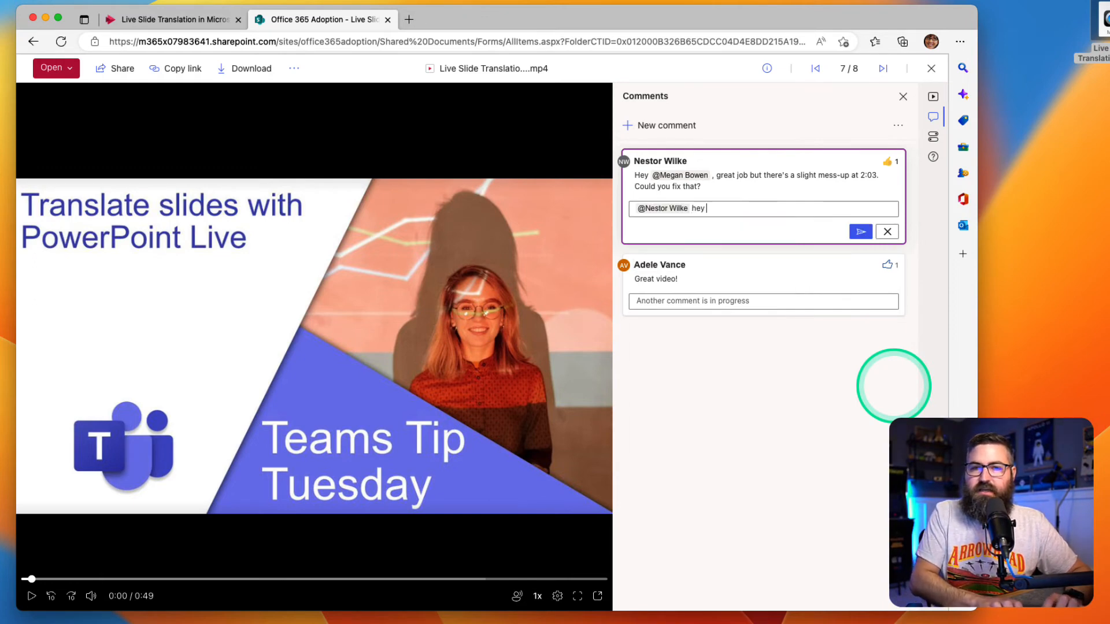
type(", great co")
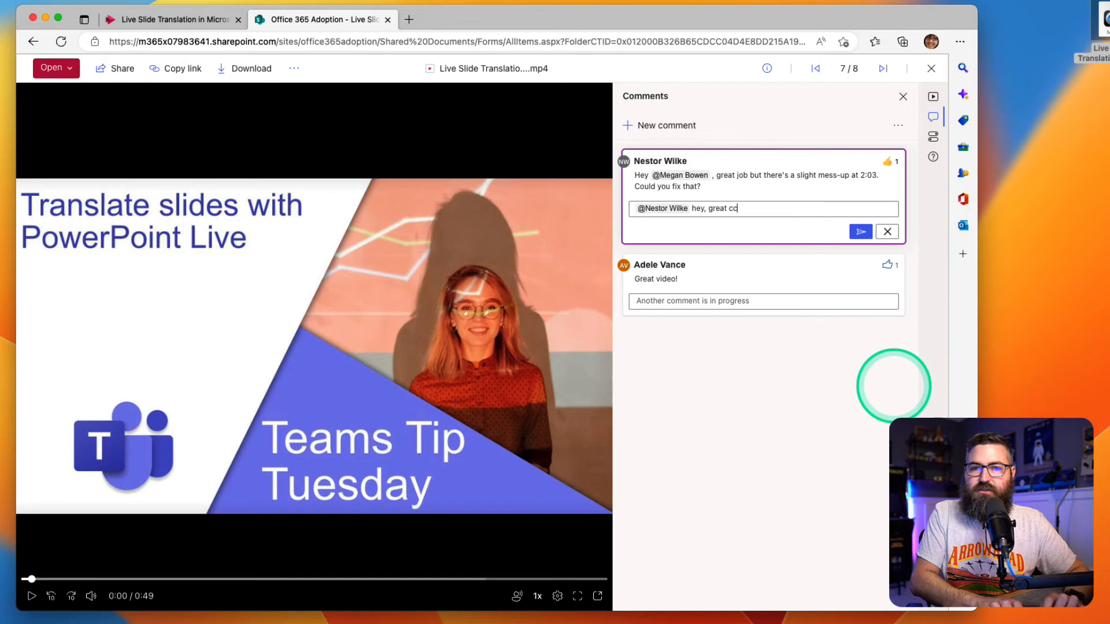
type("atch! I've u")
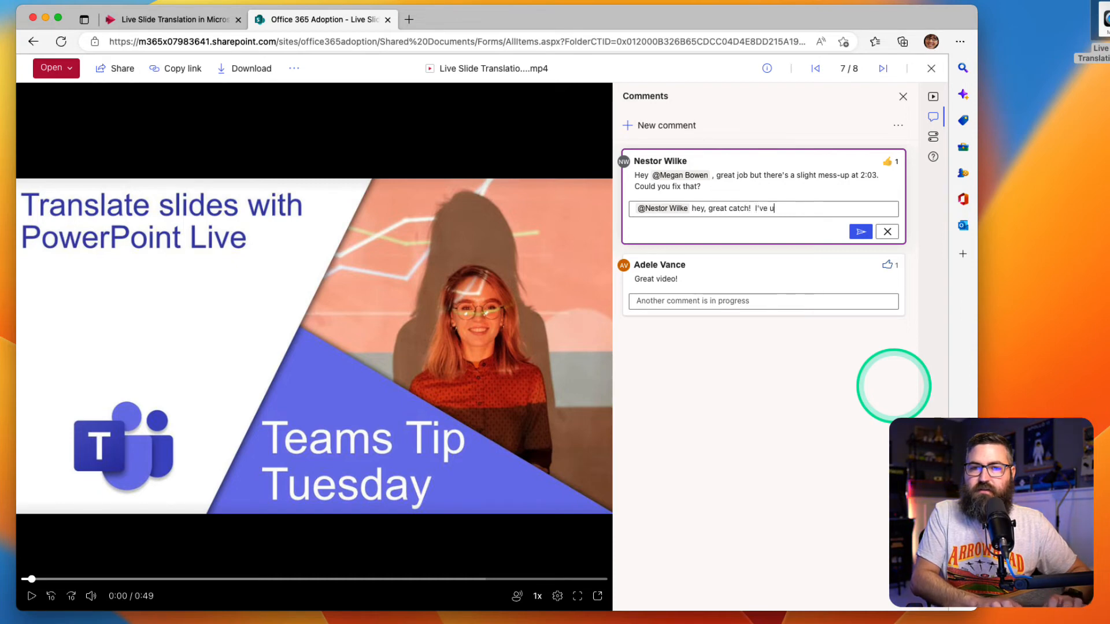
type("ploaded a")
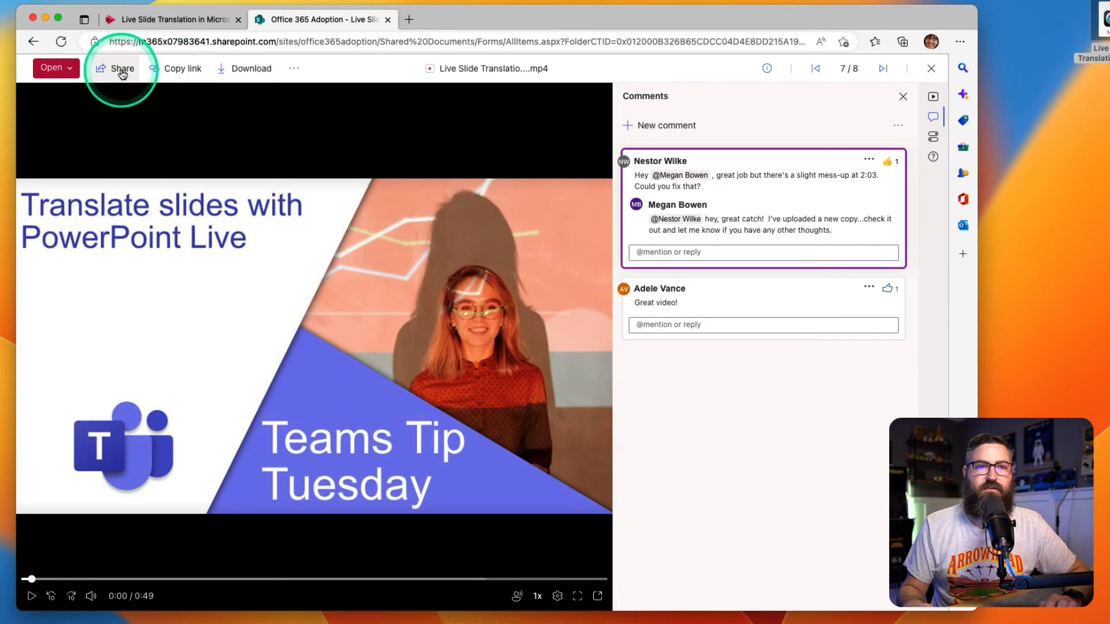
Step: Open the Send link sharing dialog for the Live Slide Translation video
left_click(122, 68)
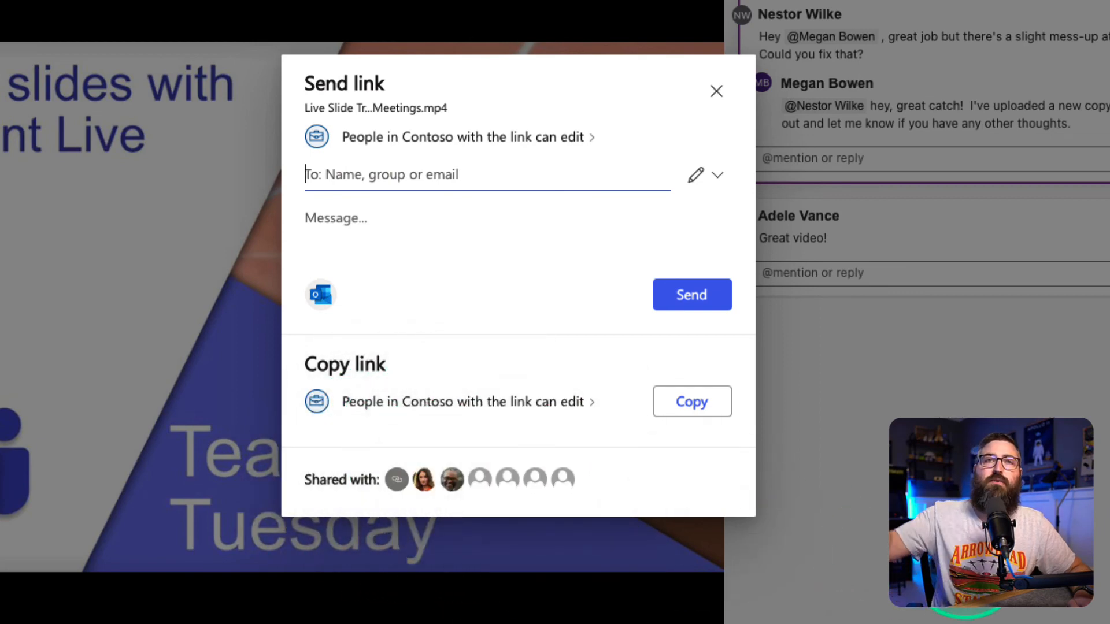
mouse_move(855, 617)
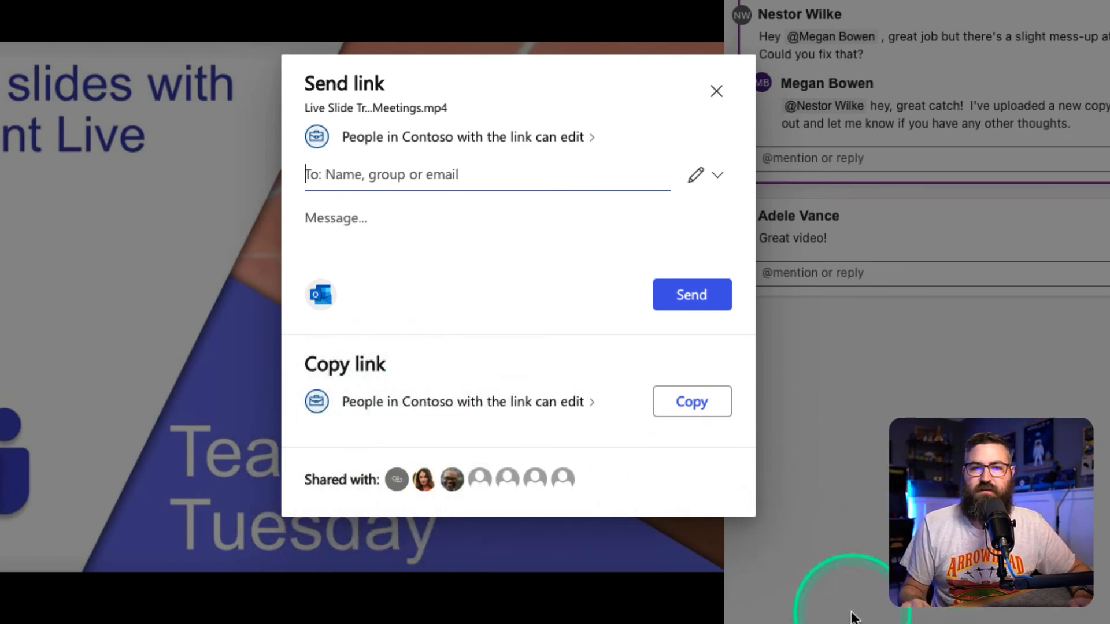